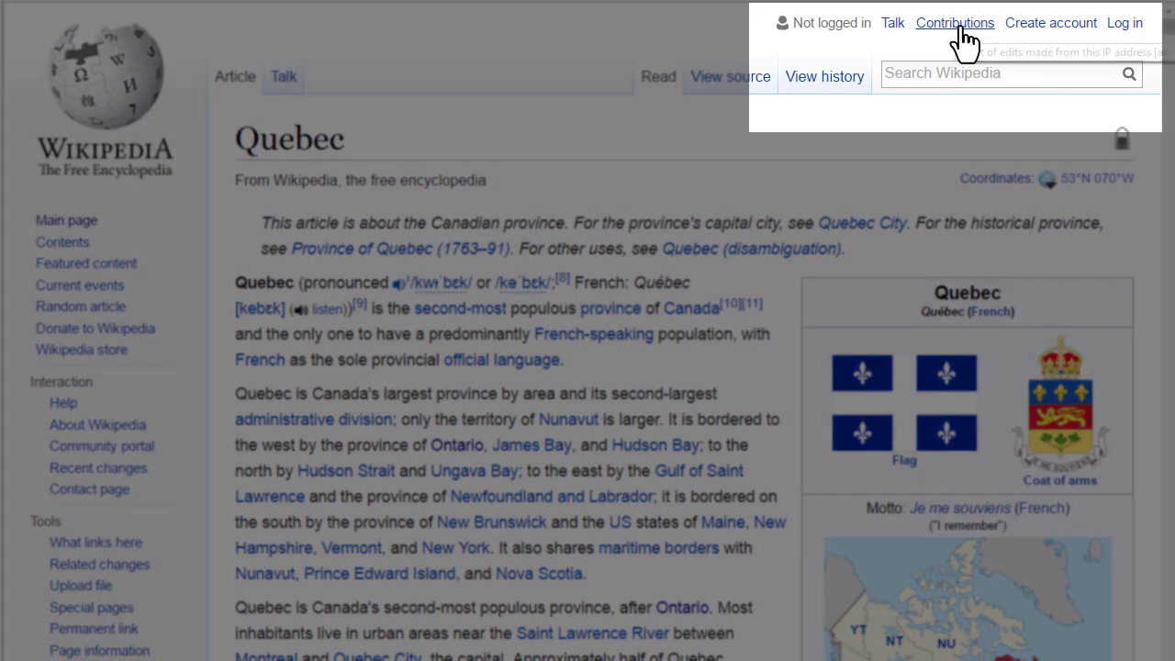
mouse_move(1136, 35)
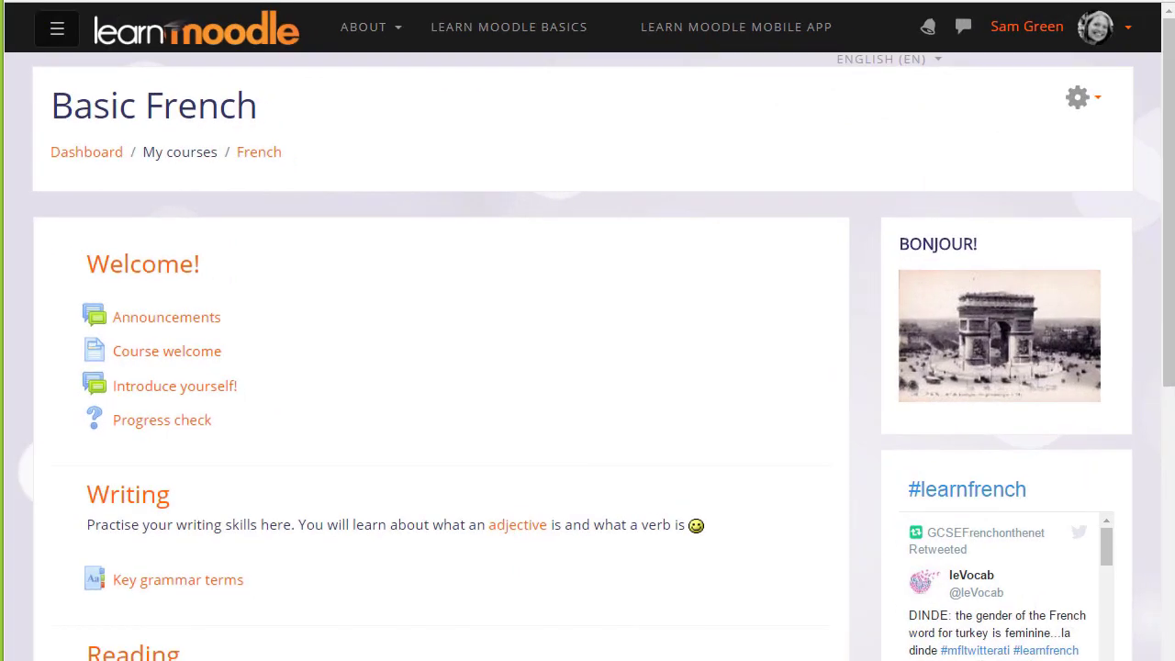
Turn on editing mode for the Basic French course from the course gear menu
left_click(1077, 96)
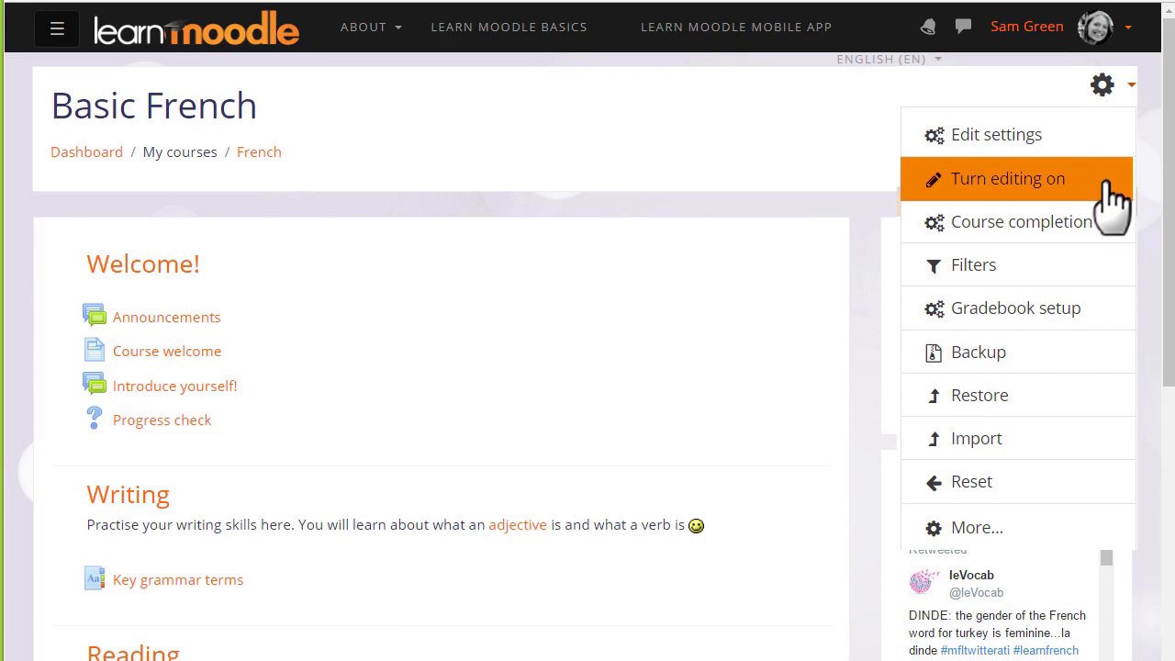
left_click(1007, 178)
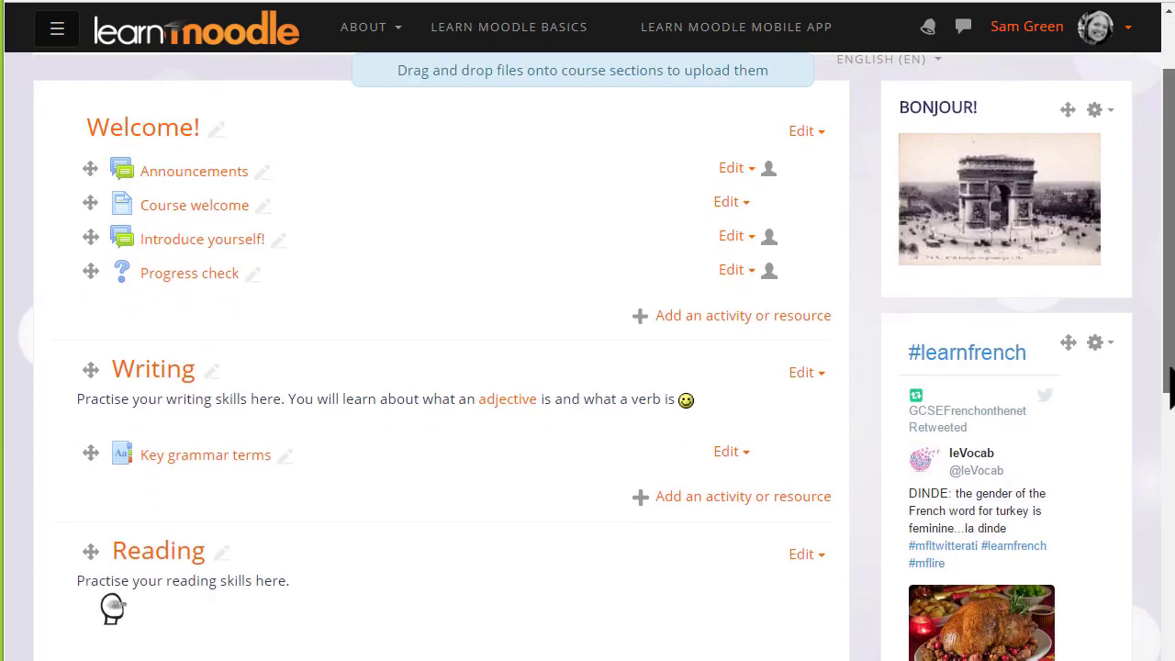
scroll("down", 3)
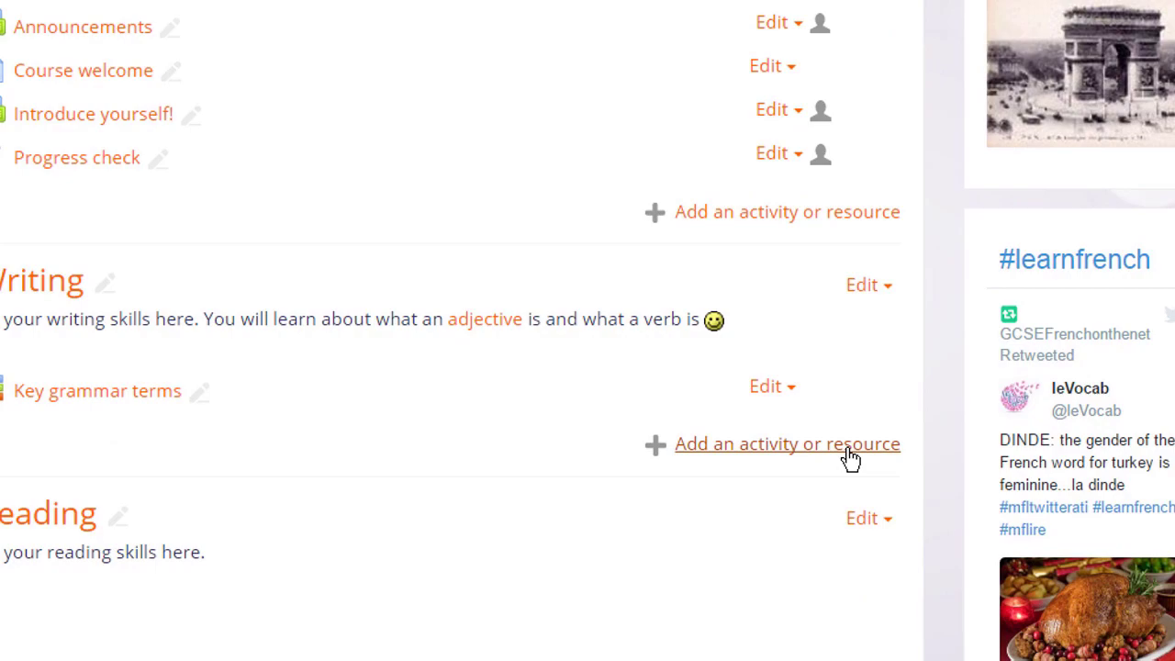
Add a Wiki activity to the Writing section to open its settings form
left_click(787, 444)
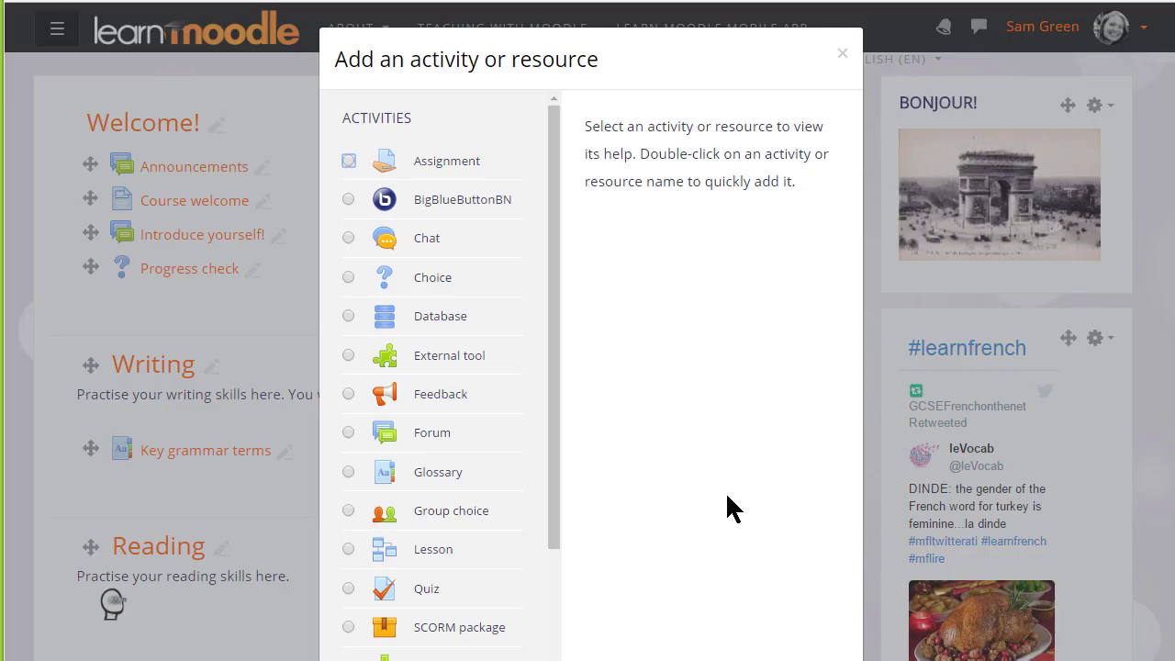
scroll("down", 3)
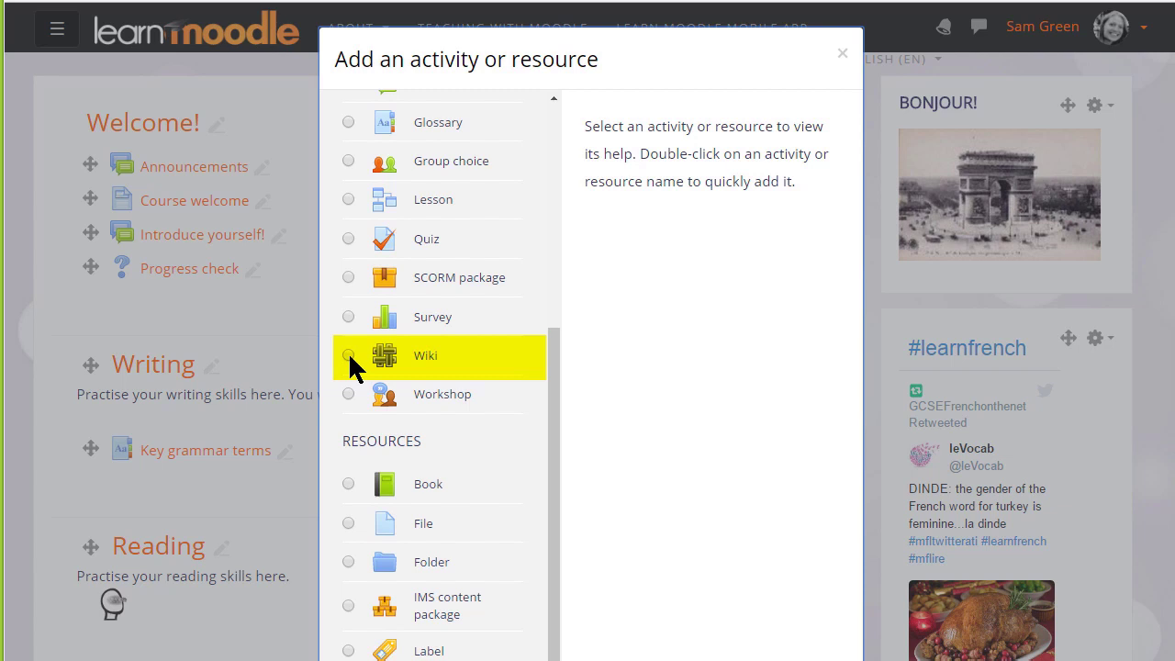
left_click(348, 355)
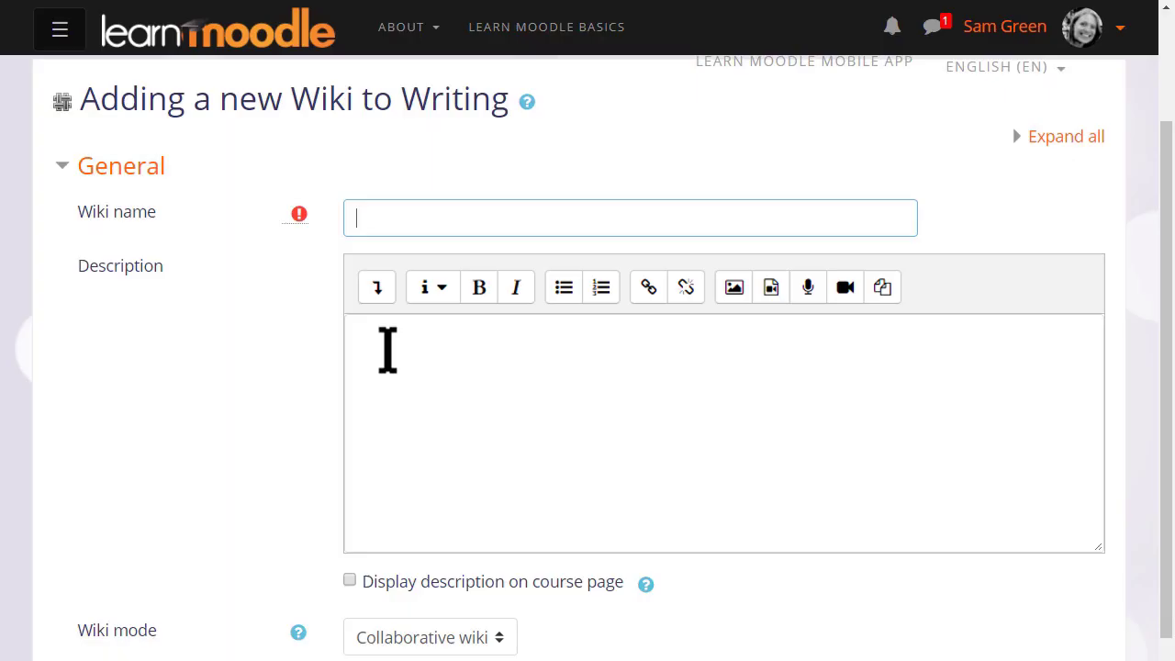
Name the wiki 'Useful language websites' and add a description inviting useful language-learning sites
type("Useful")
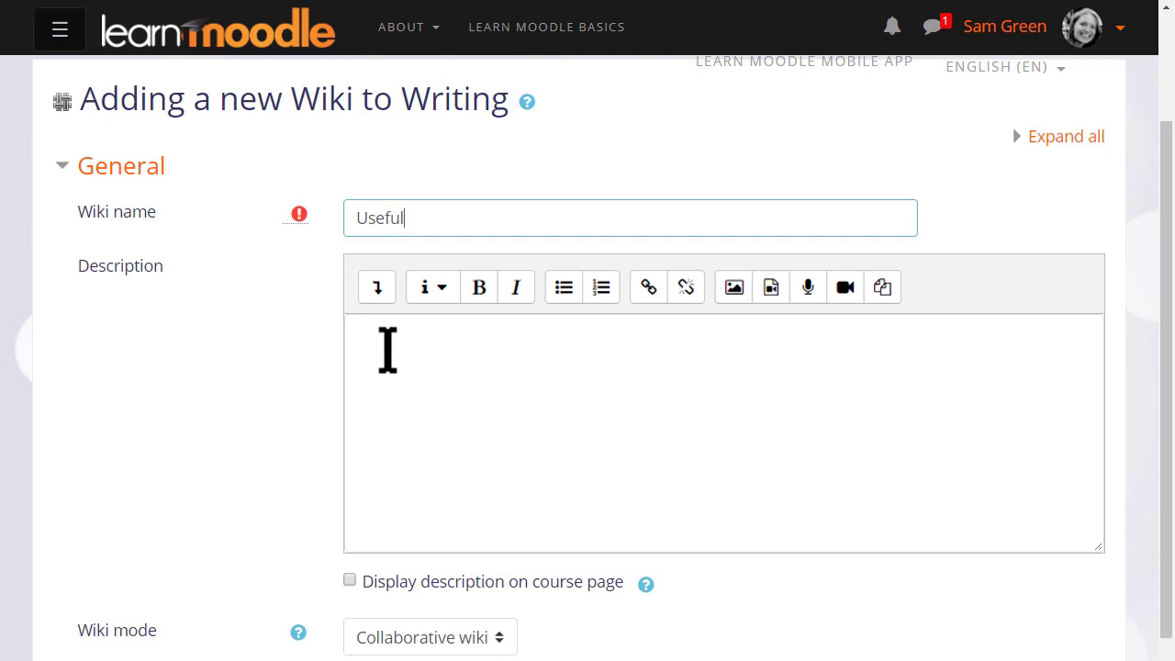
type("language websites")
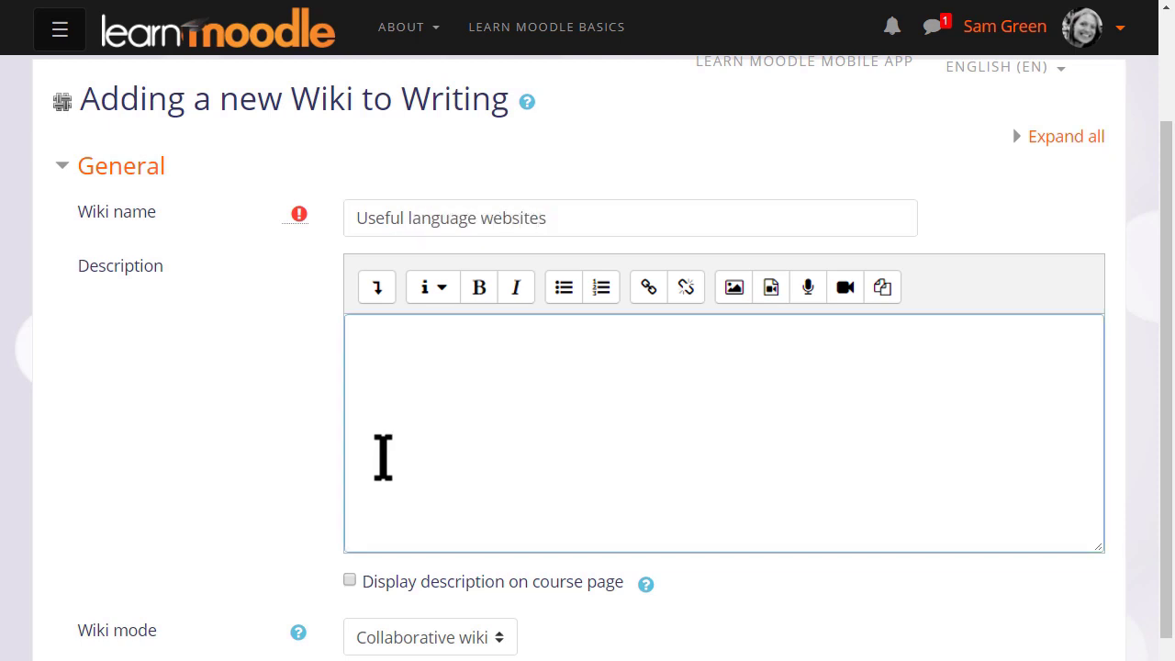
type("Add your use")
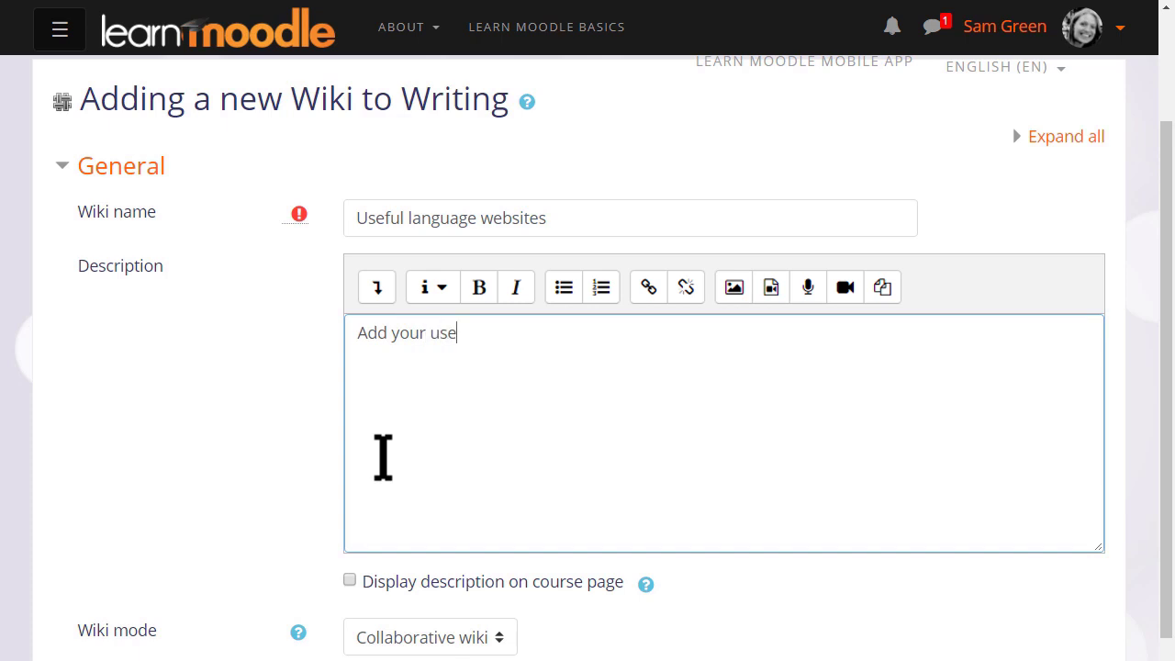
type("ful sites for learning languages here.")
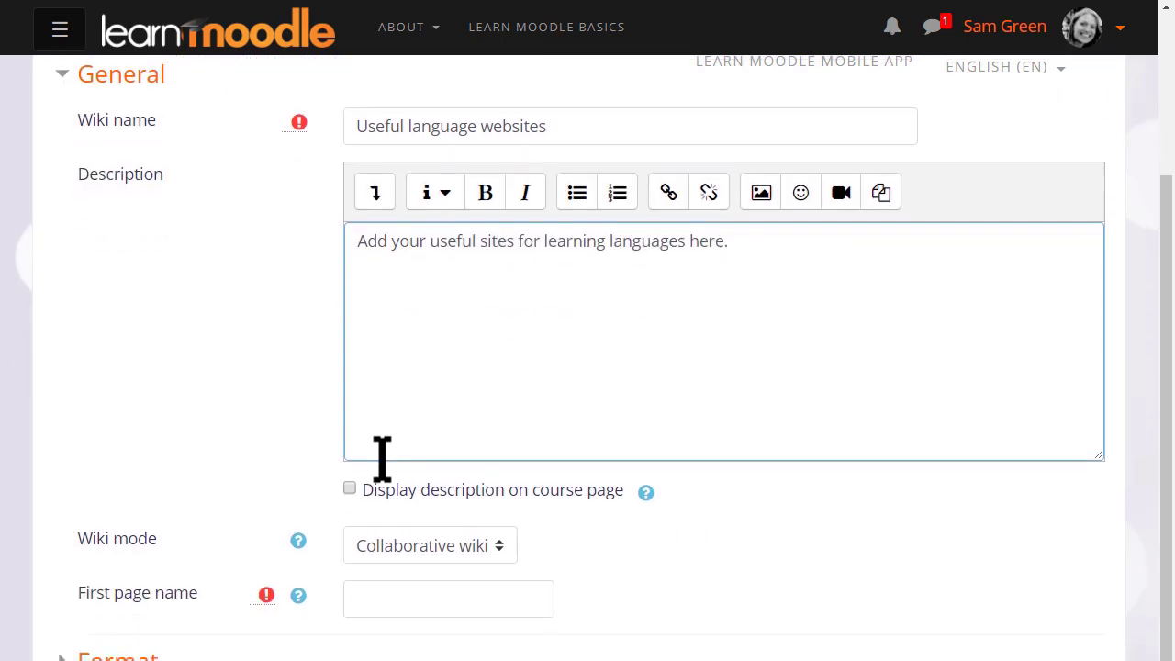
scroll("down", 3)
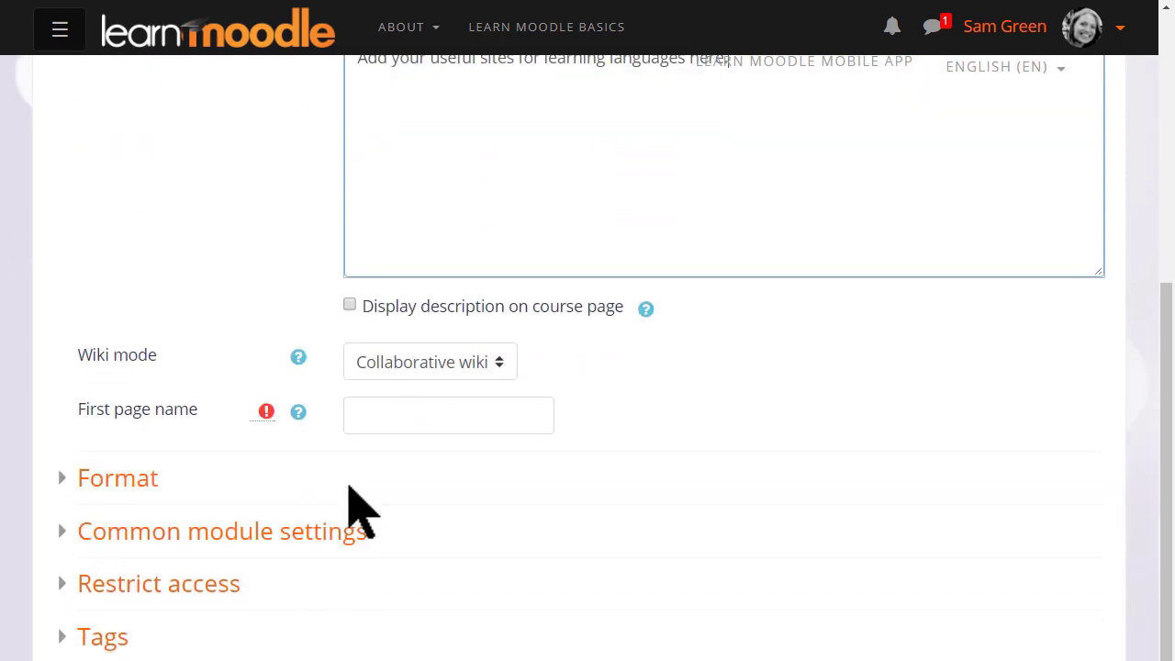
scroll("down", 3)
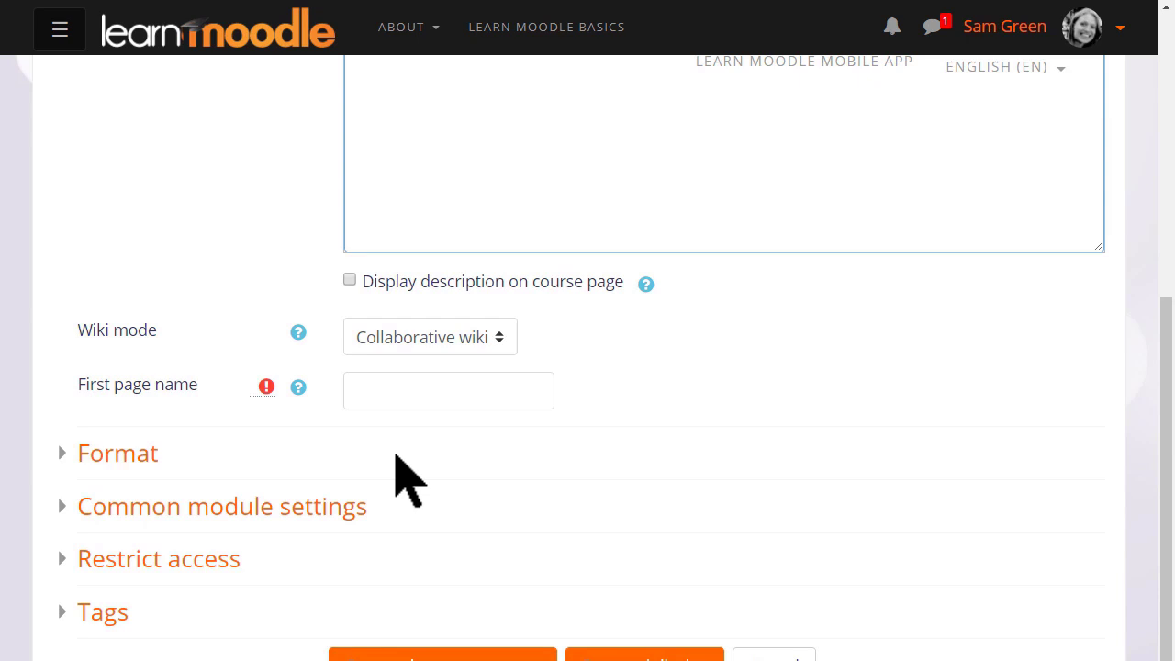
scroll("down", 3)
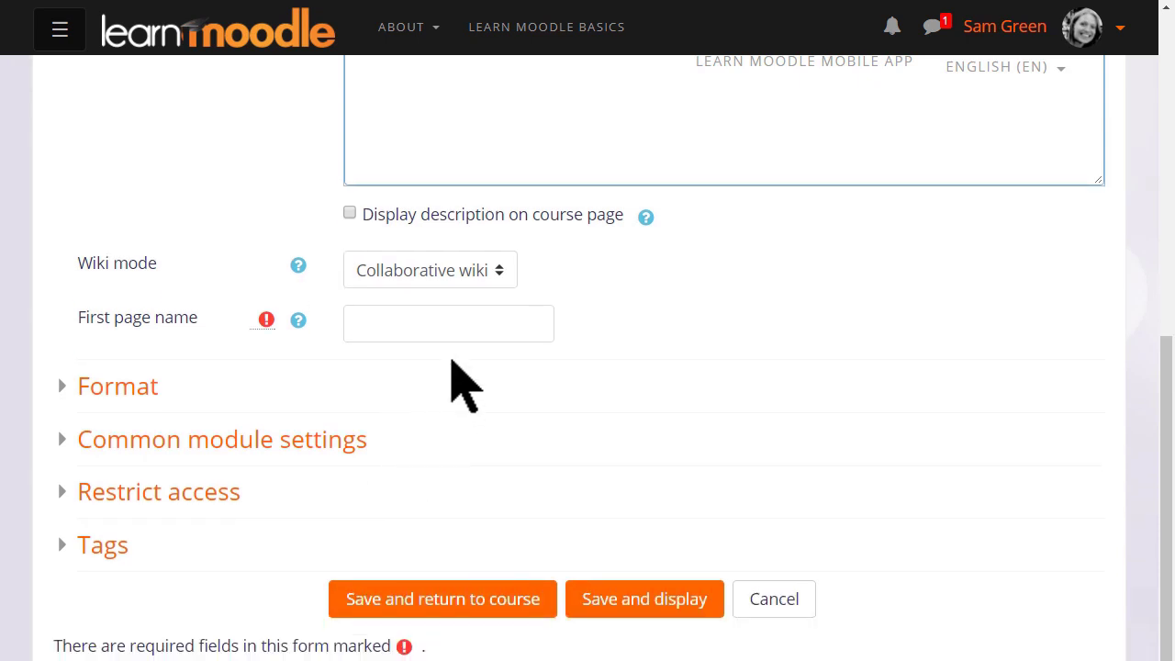
Keep Collaborative wiki mode and set the first page name to 'Useful language sites'
left_click(429, 269)
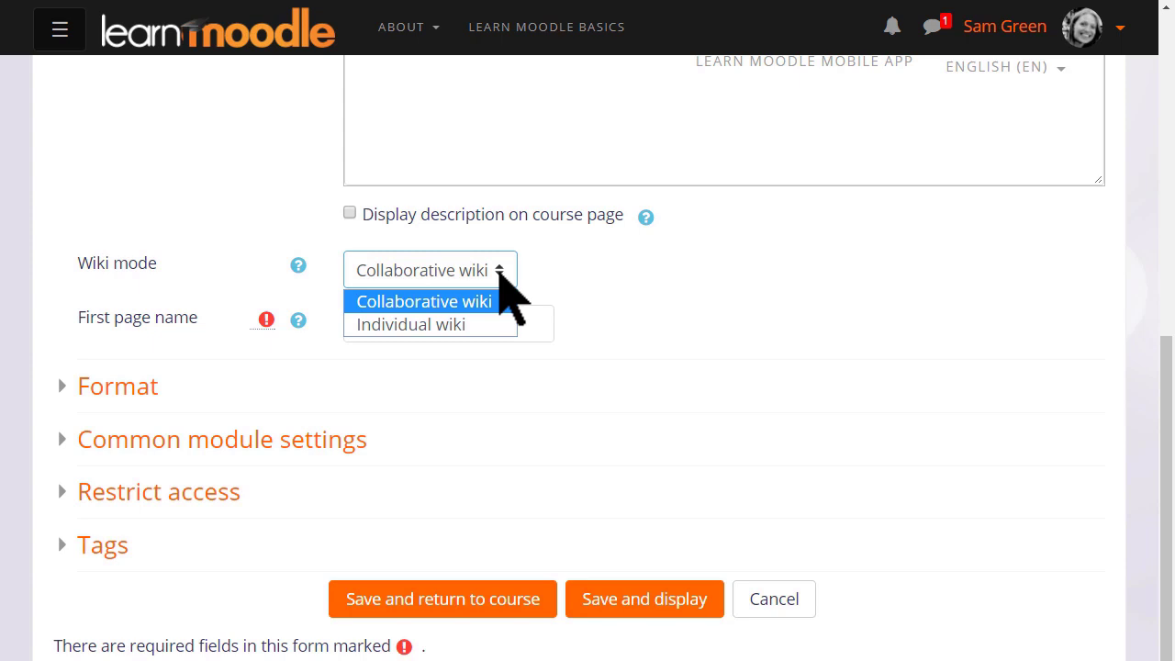
left_click(423, 301)
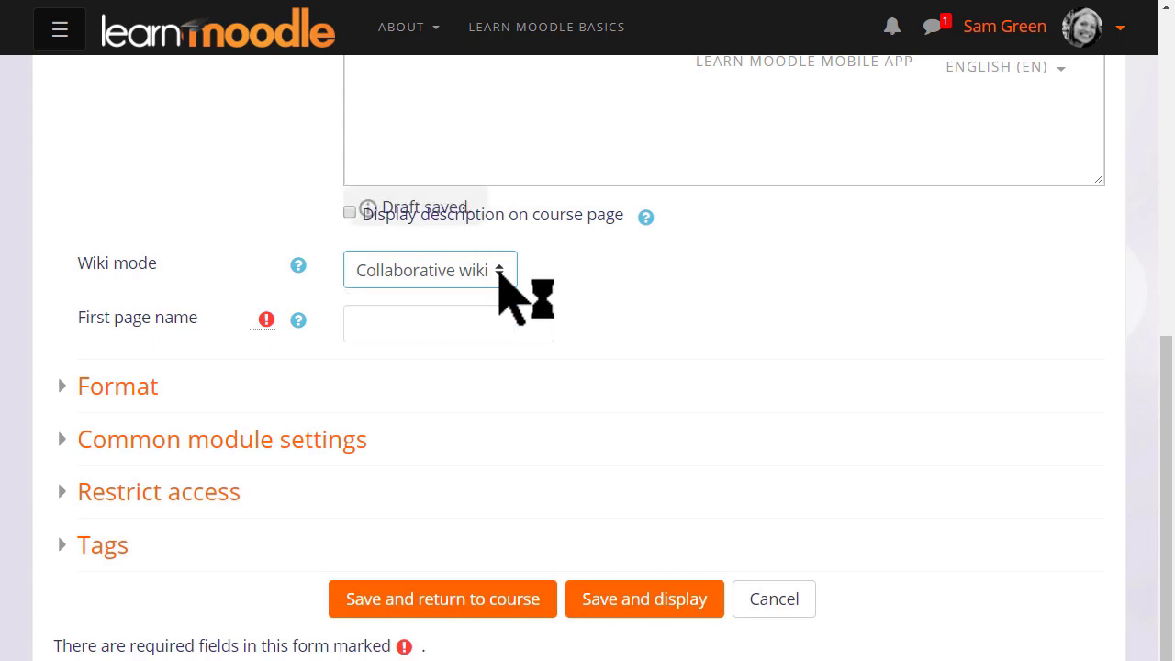
left_click(449, 323)
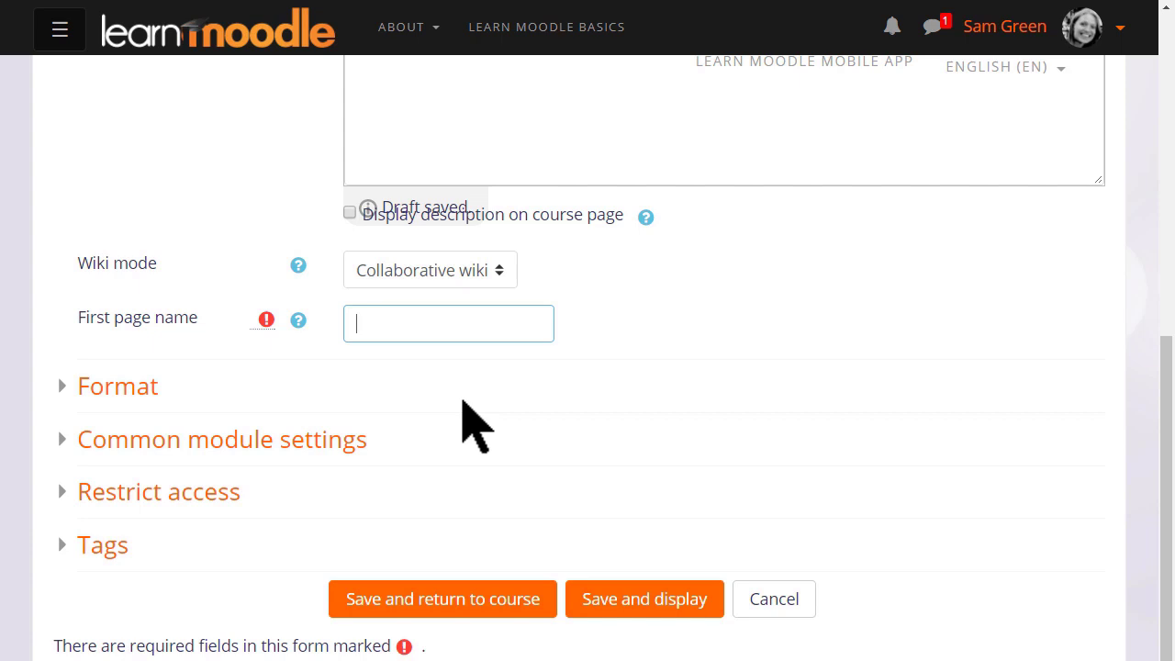
type("Useful")
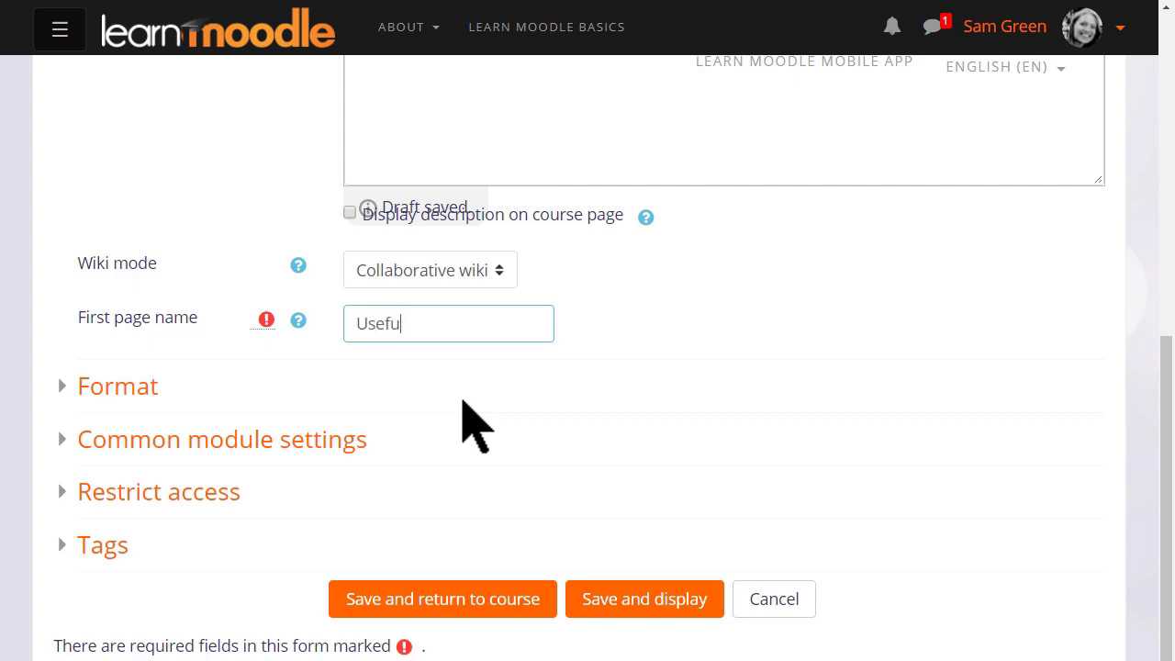
type("\" \"")
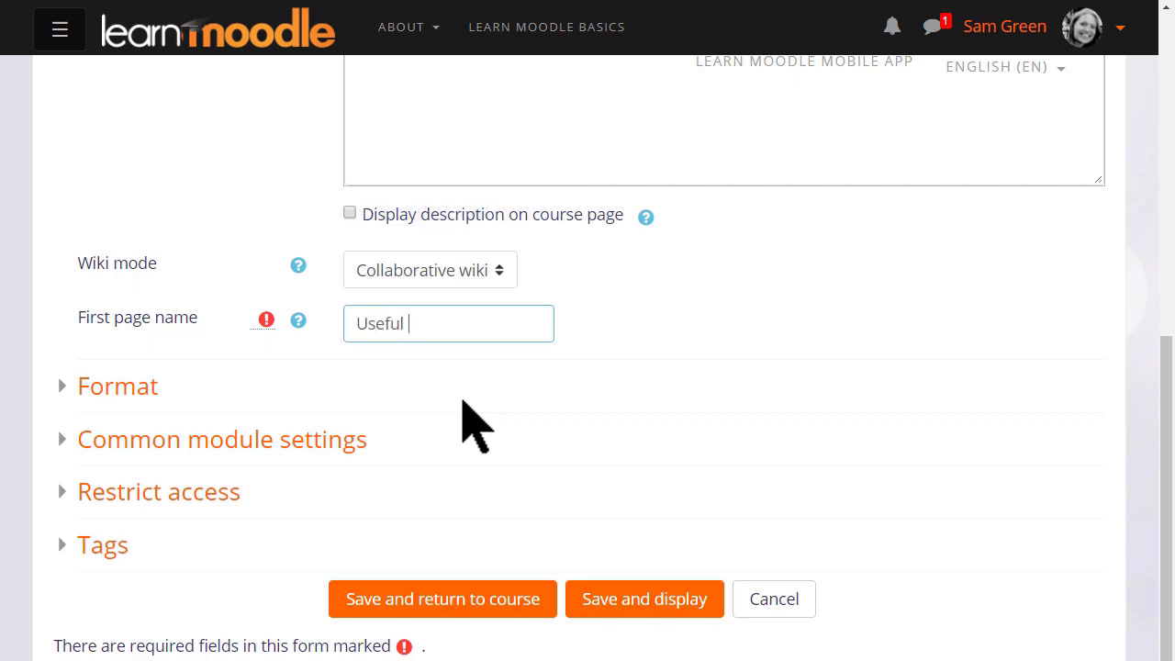
type("language sites")
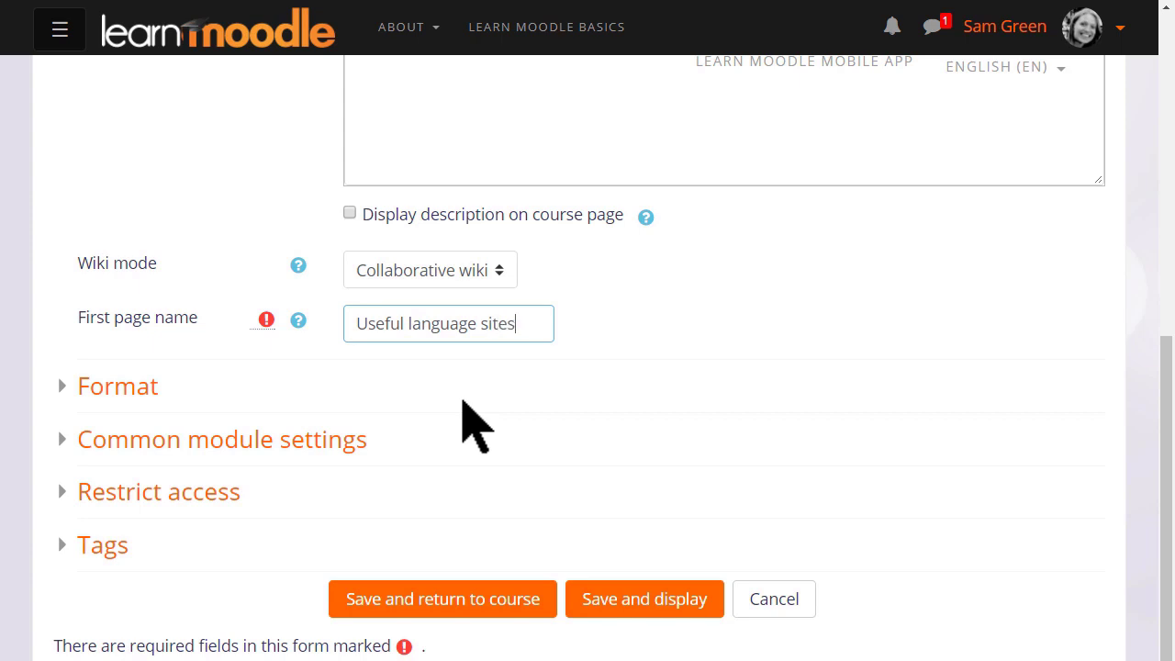
scroll("down", 3)
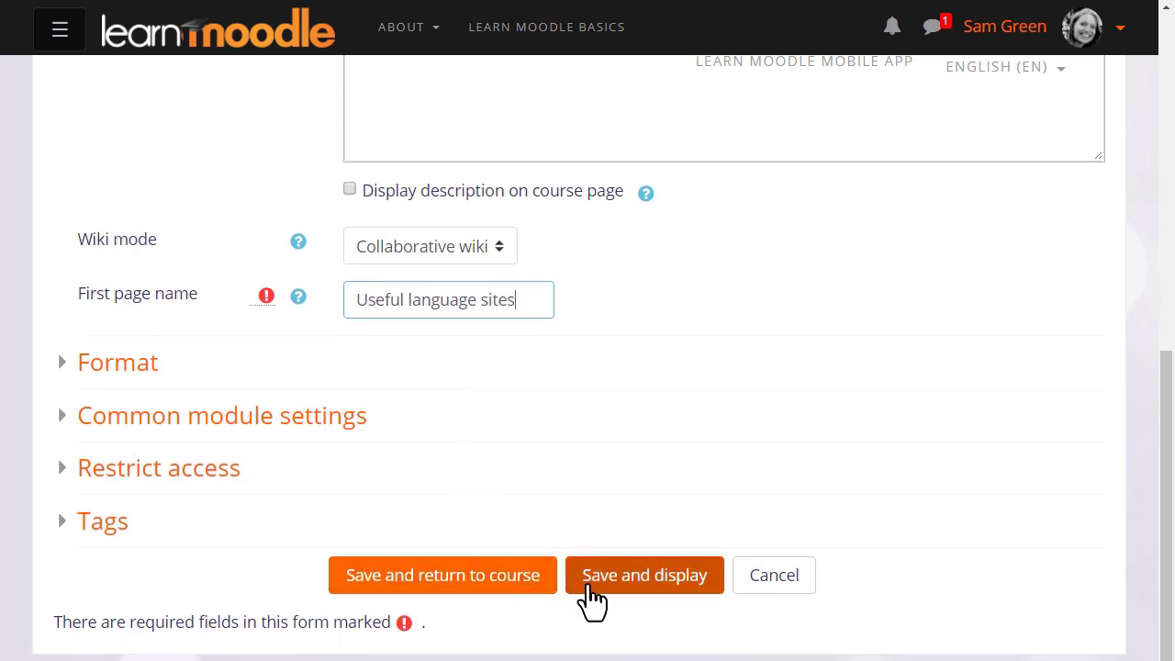
Save the wiki settings with 'Save and display' to reach the first page form
left_click(645, 574)
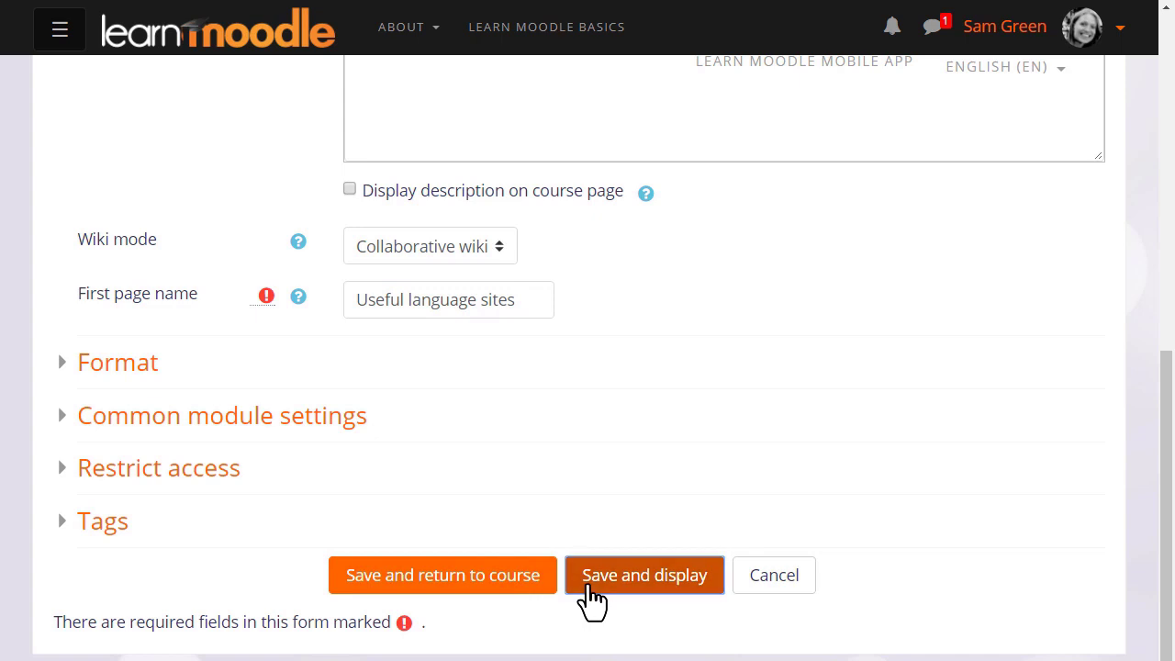
left_click(644, 575)
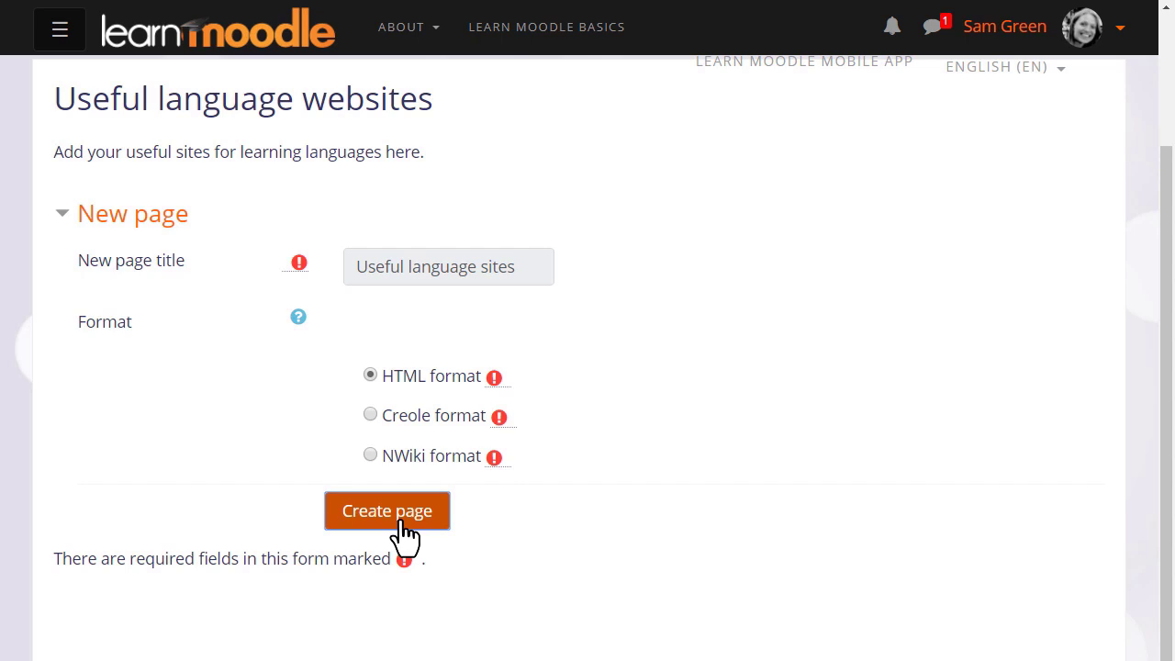
Create the 'Useful language sites' page with [[Reading]] and [[Listening]] links and save it
left_click(387, 509)
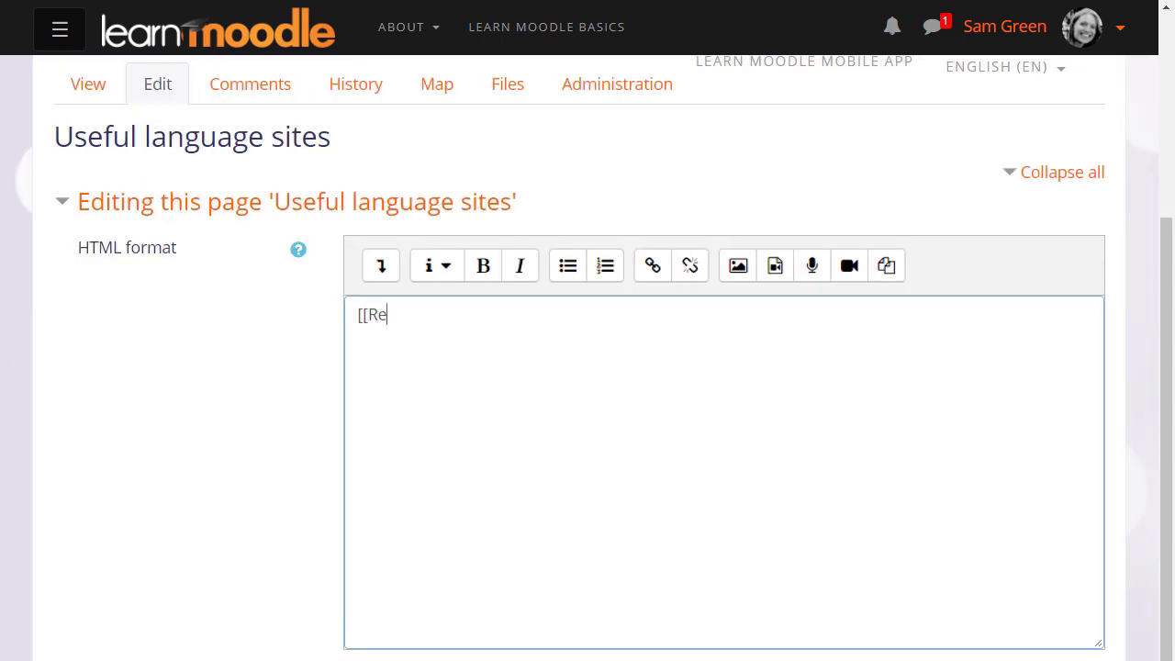
type("ading]]")
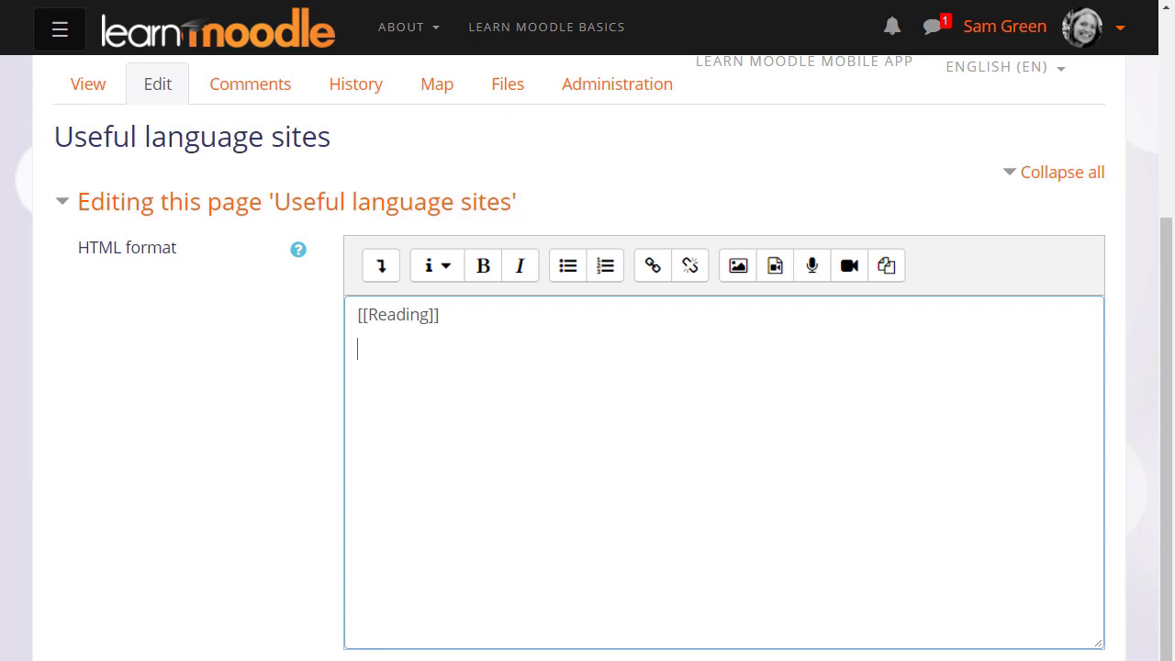
type("[[Listen")
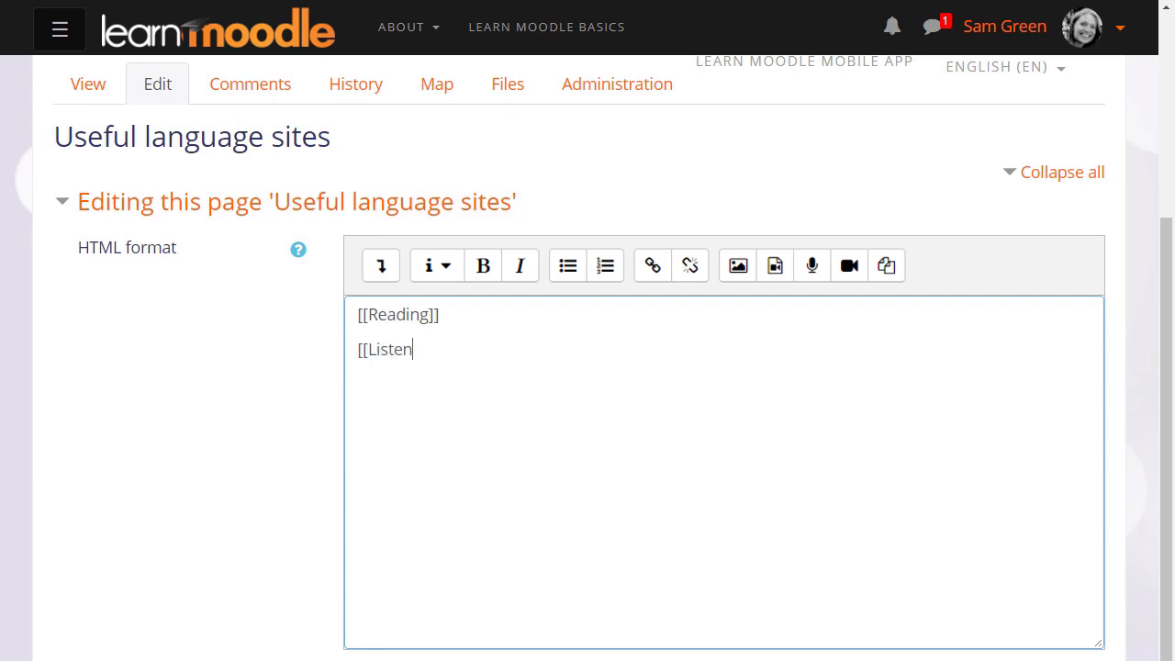
type("ing]]")
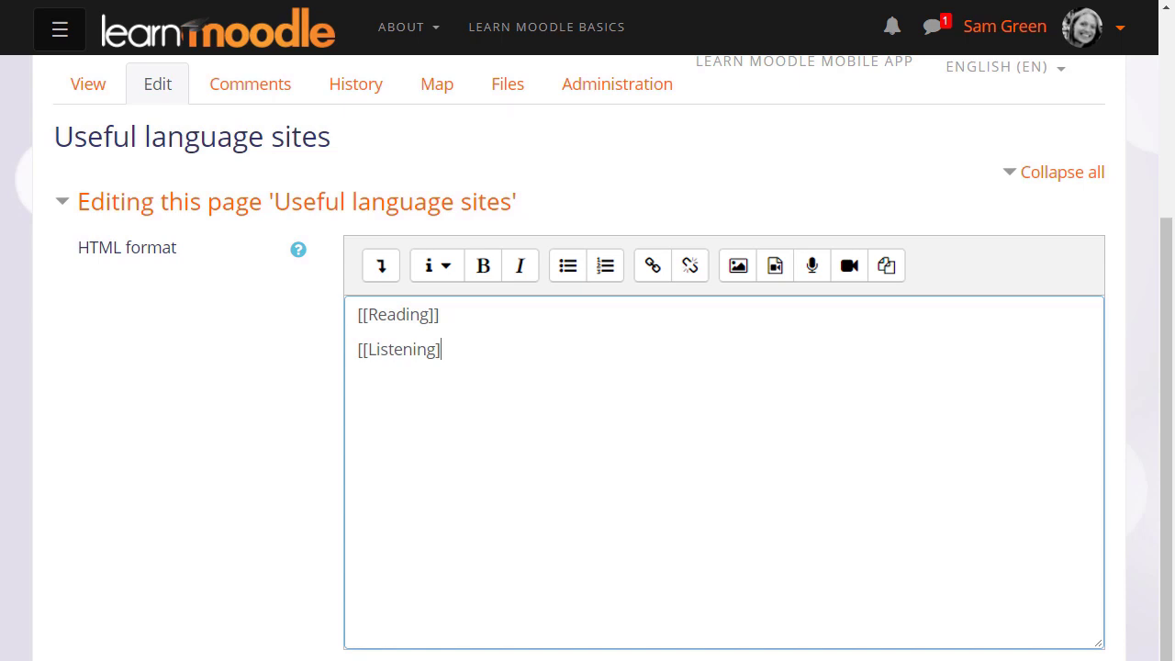
type("]")
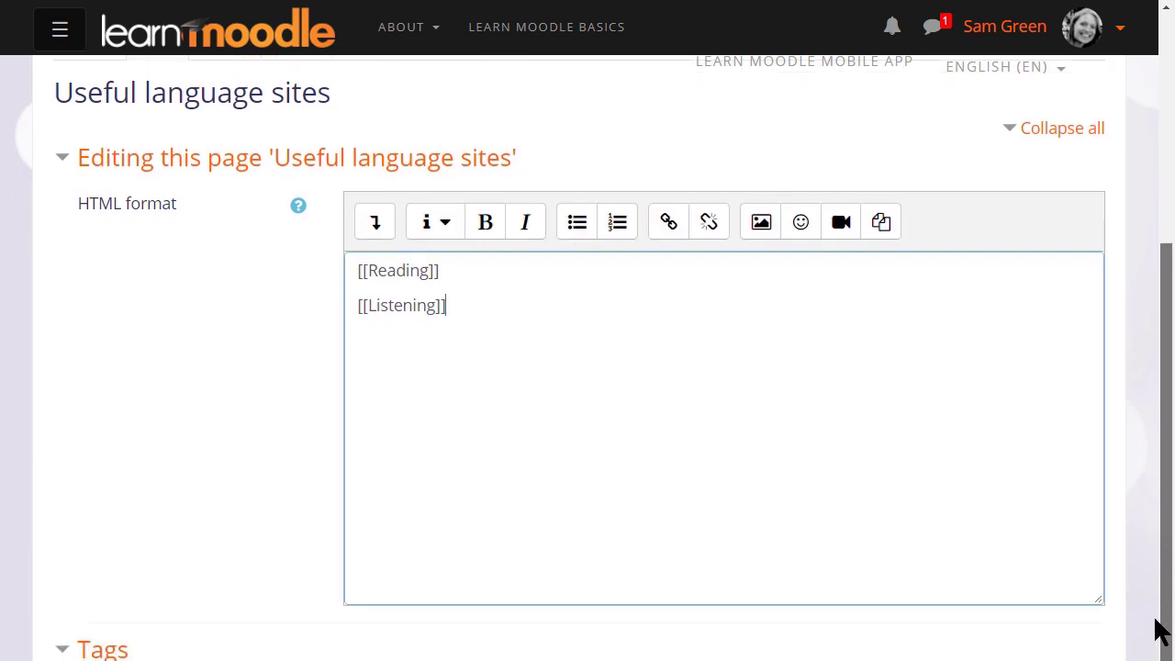
scroll("down", 3)
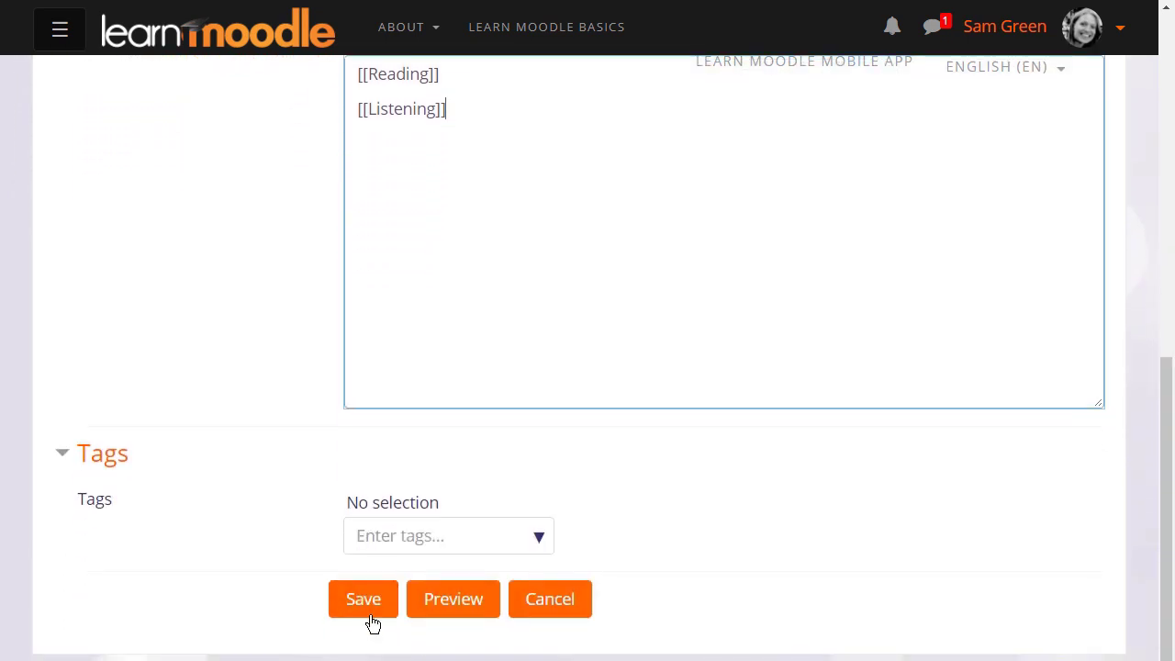
left_click(362, 599)
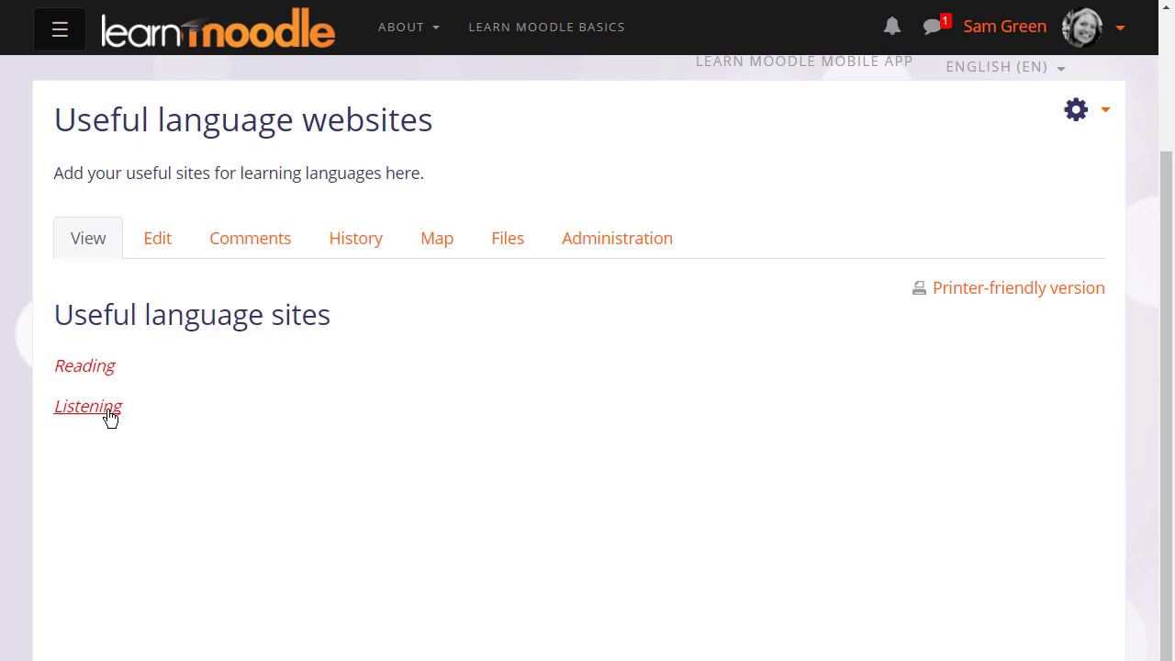
mouse_move(114, 422)
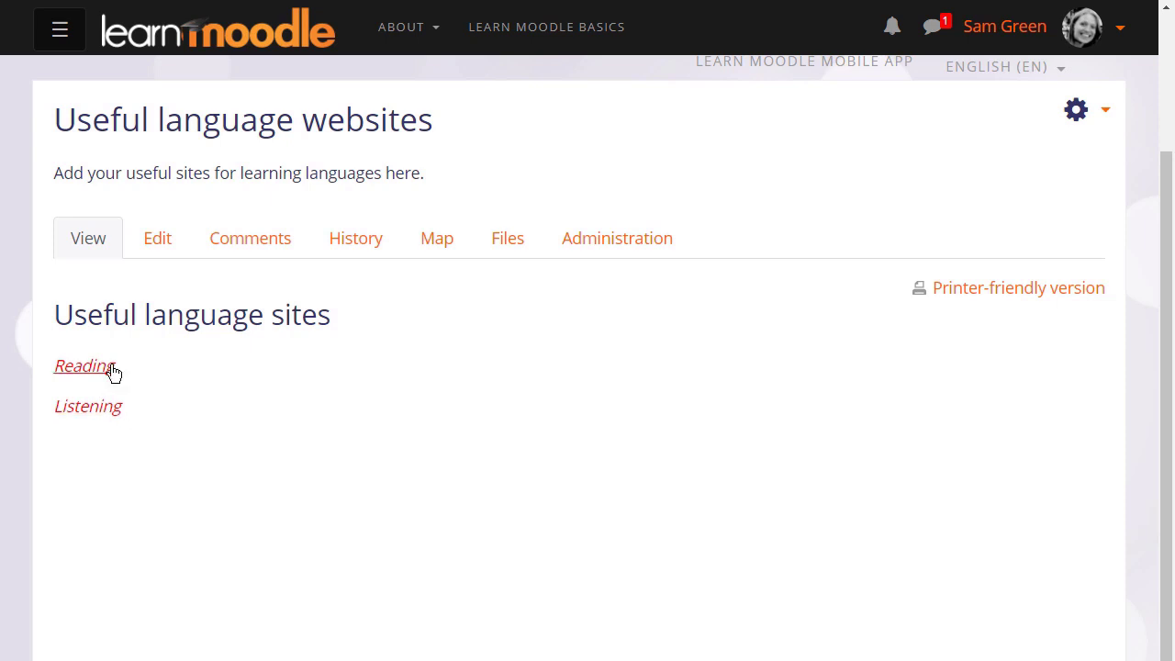
mouse_move(113, 376)
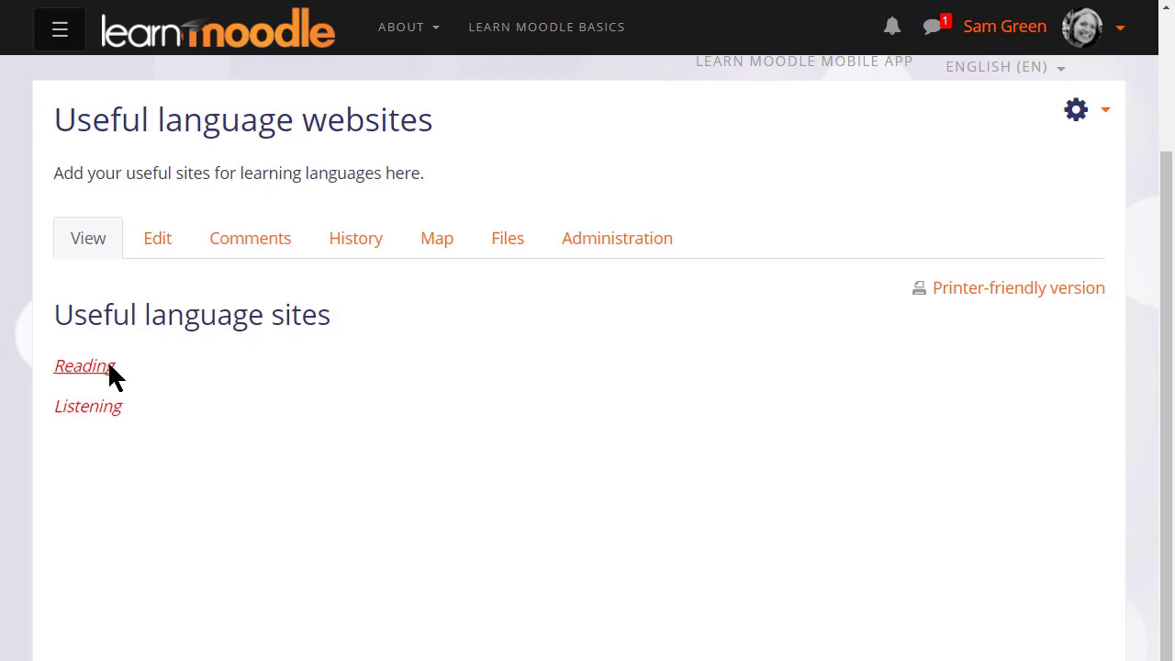
Follow the red Reading link to open the new 'Reading' page form
left_click(82, 365)
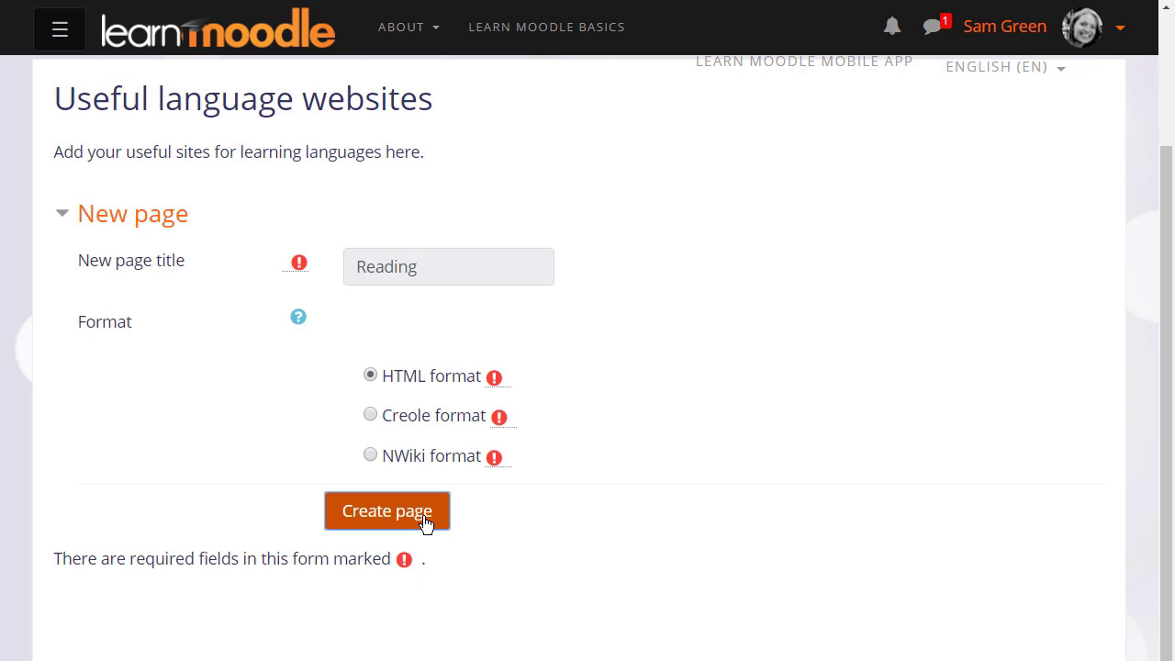
Create the Reading page with 'Add your suggestions for useful language websites to help with reading here.'
left_click(387, 510)
type("Add your suggestions to help")
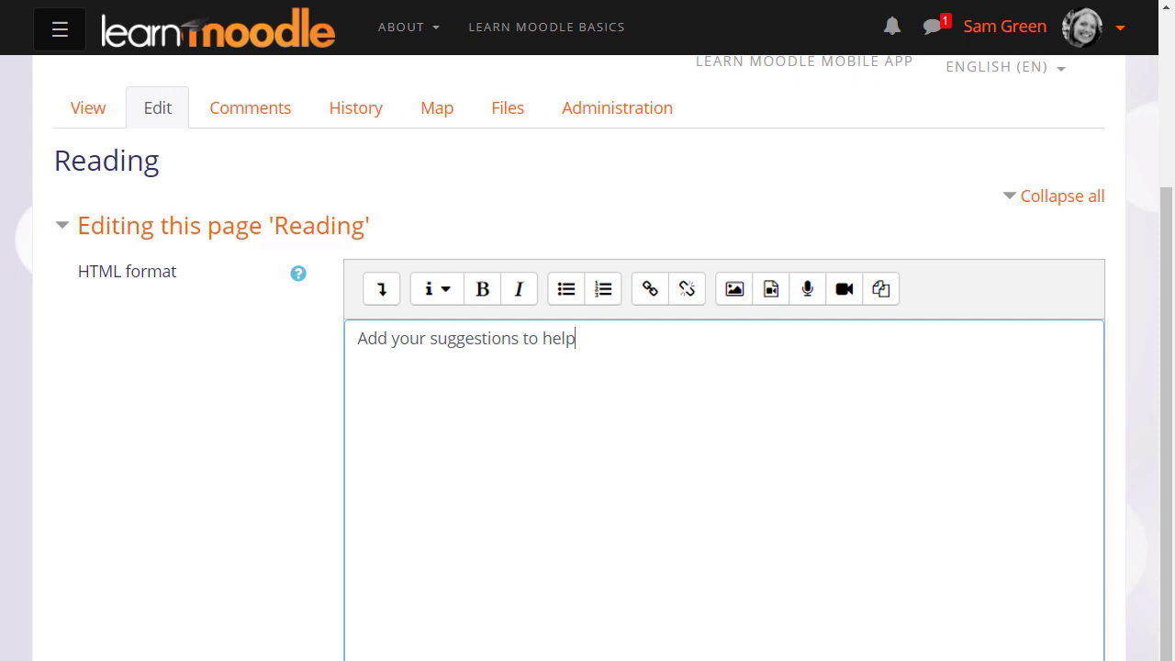
type("for useful language websites to")
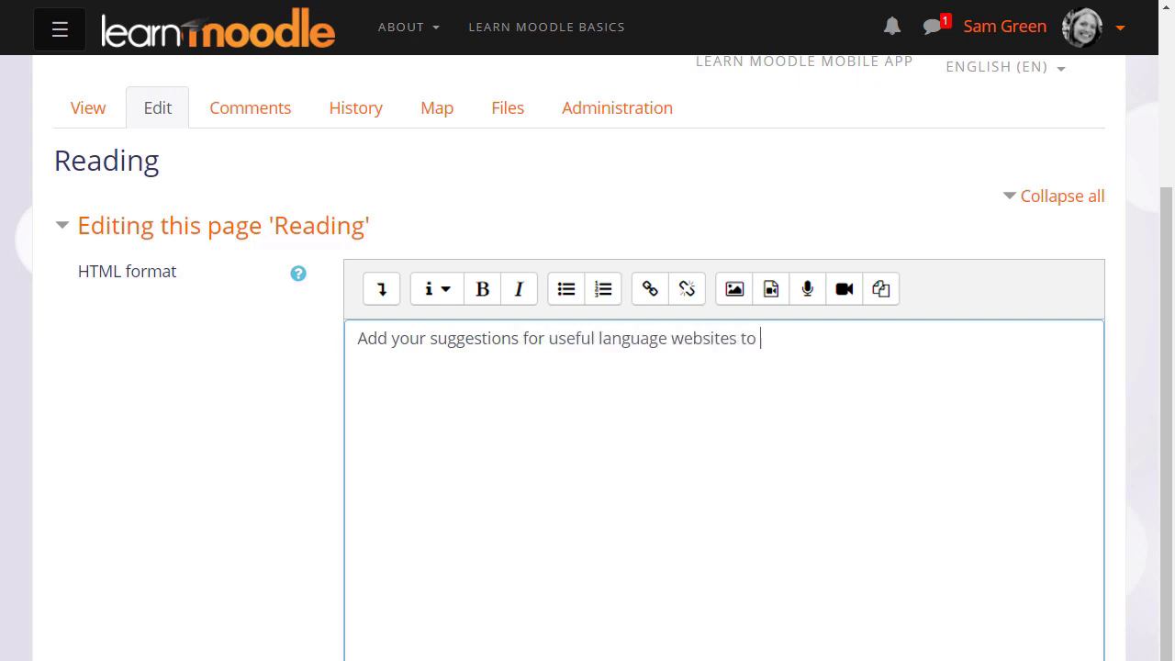
type("help with reading here.")
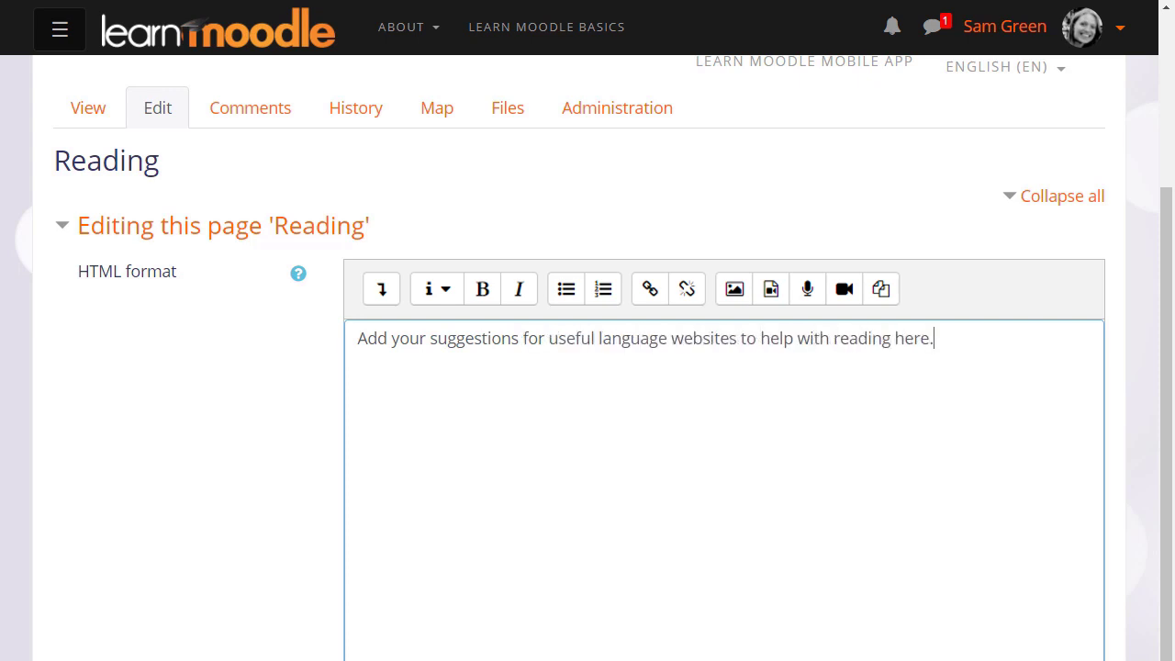
scroll("down", 3)
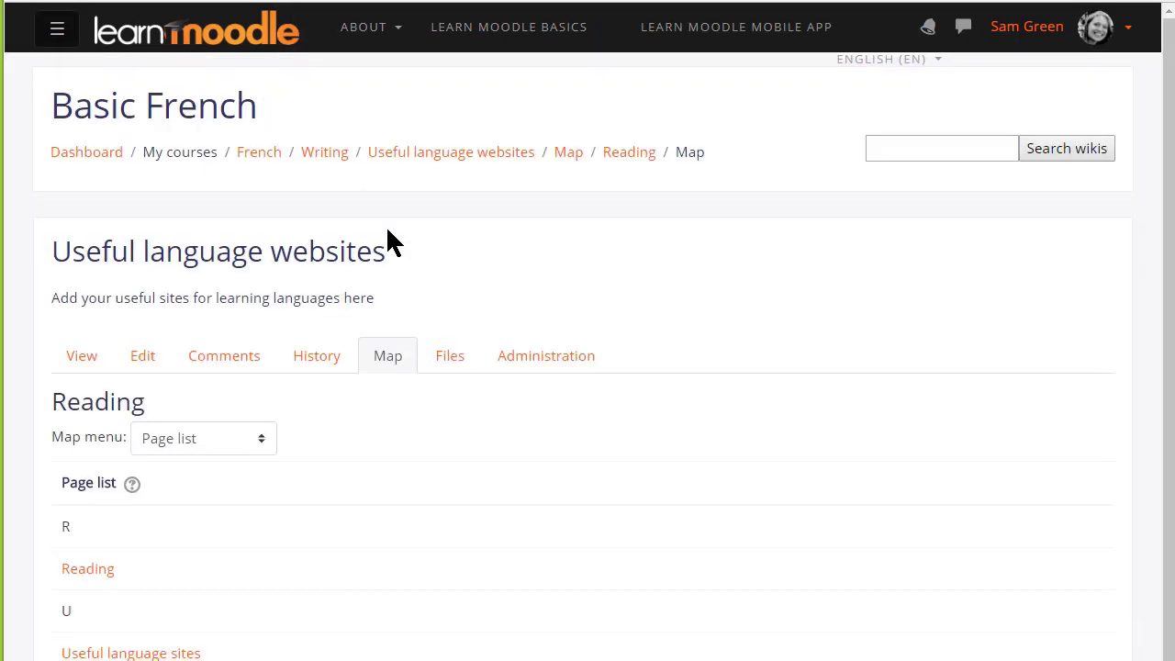
Open the History tab for the Reading page to view version 1
scroll("down", 3)
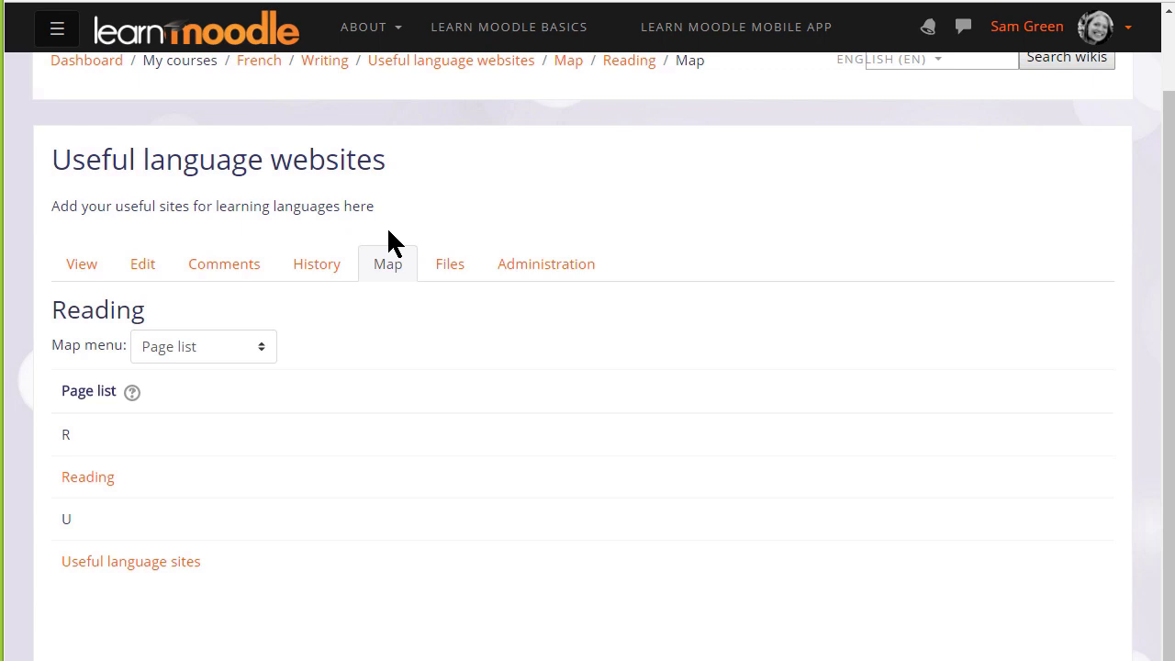
mouse_move(324, 278)
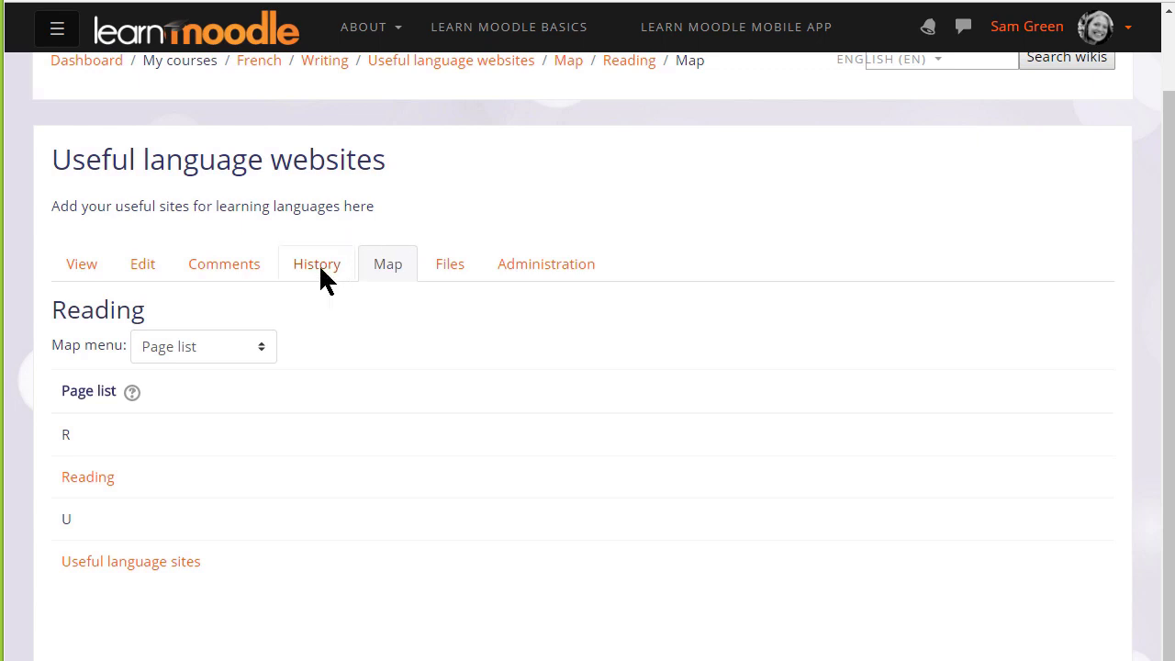
left_click(316, 263)
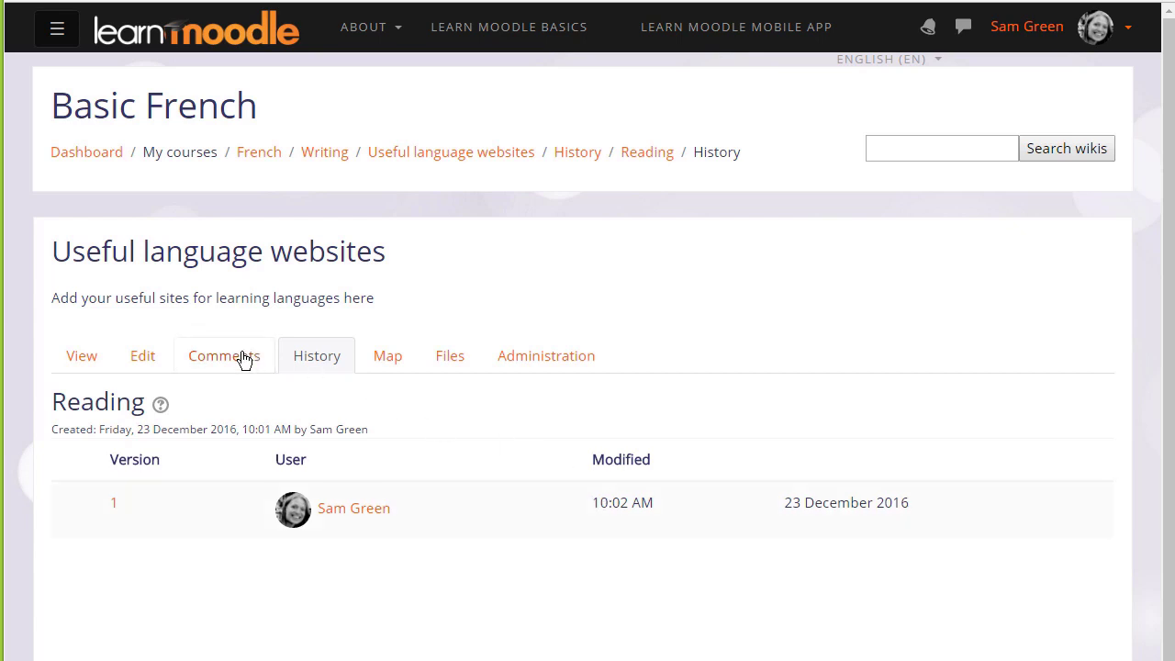
Open the Reading page's Comments tab and start a new comment, 'Useful wiki'
left_click(225, 355)
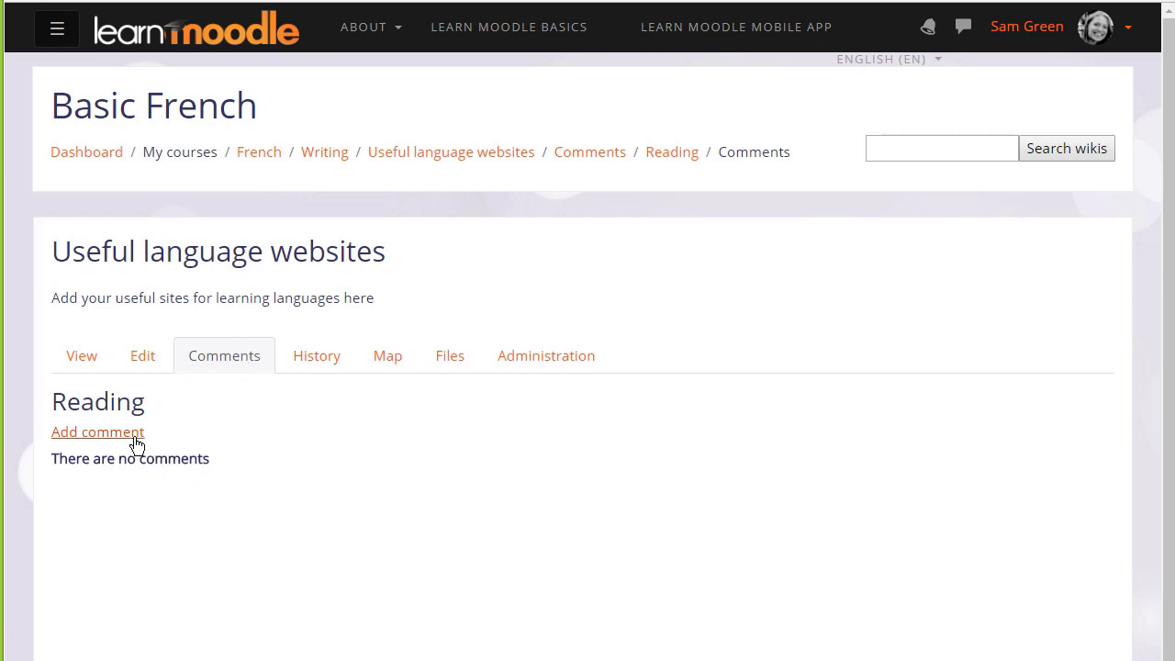
left_click(98, 431)
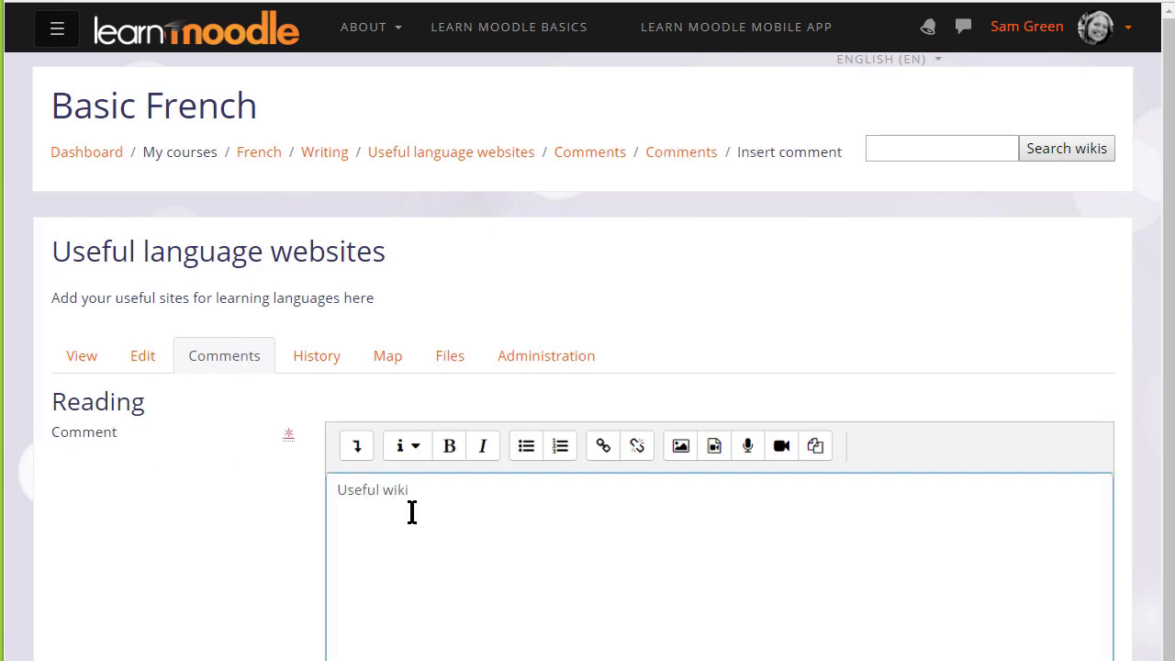